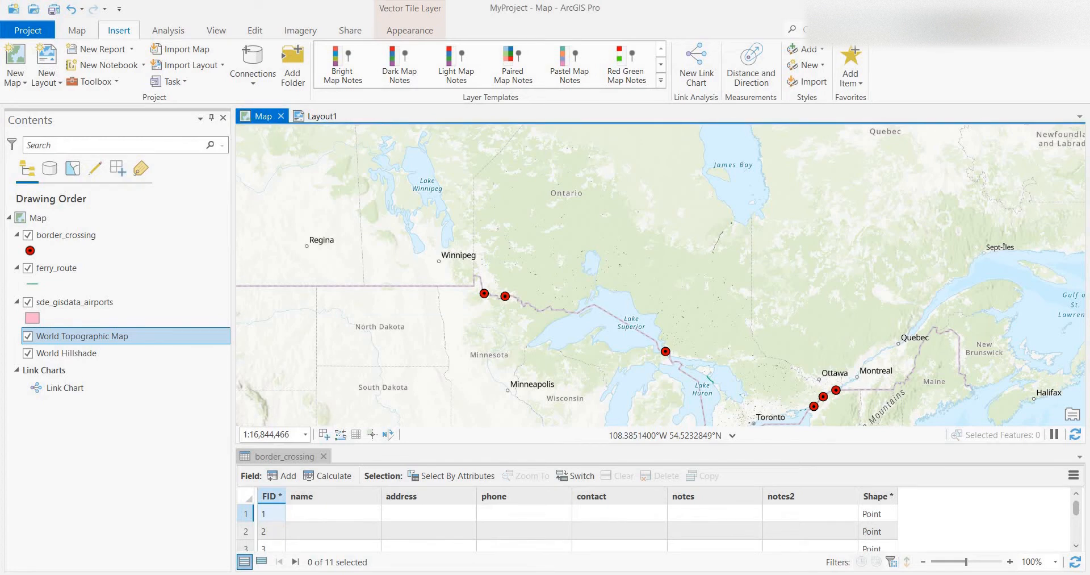
# Toggle between the map and Layout1 tabs, ending on the Layout1 page view
pyautogui.click(321, 116)
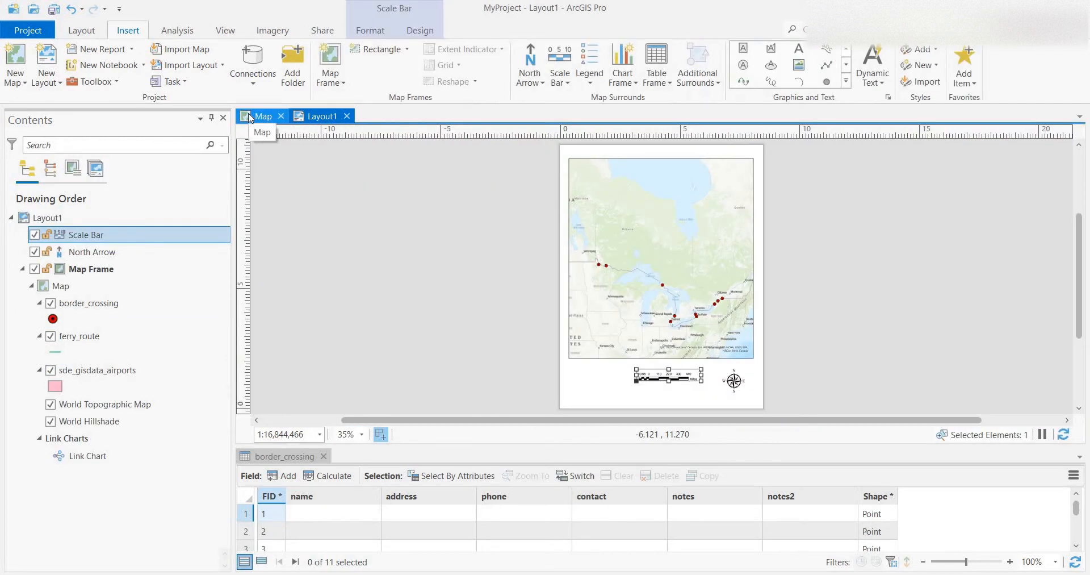
pyautogui.click(263, 116)
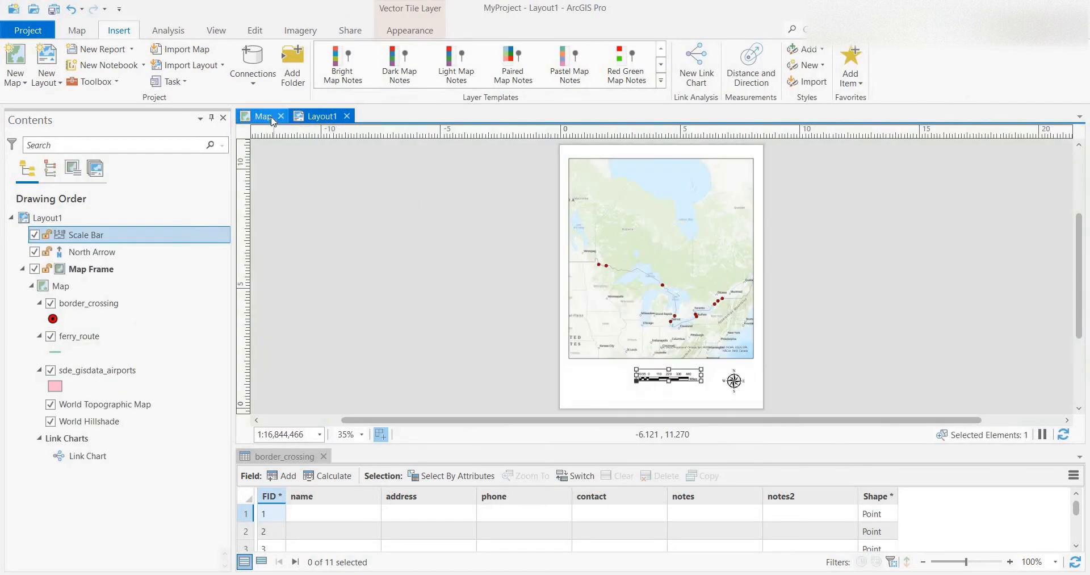
pyautogui.click(322, 116)
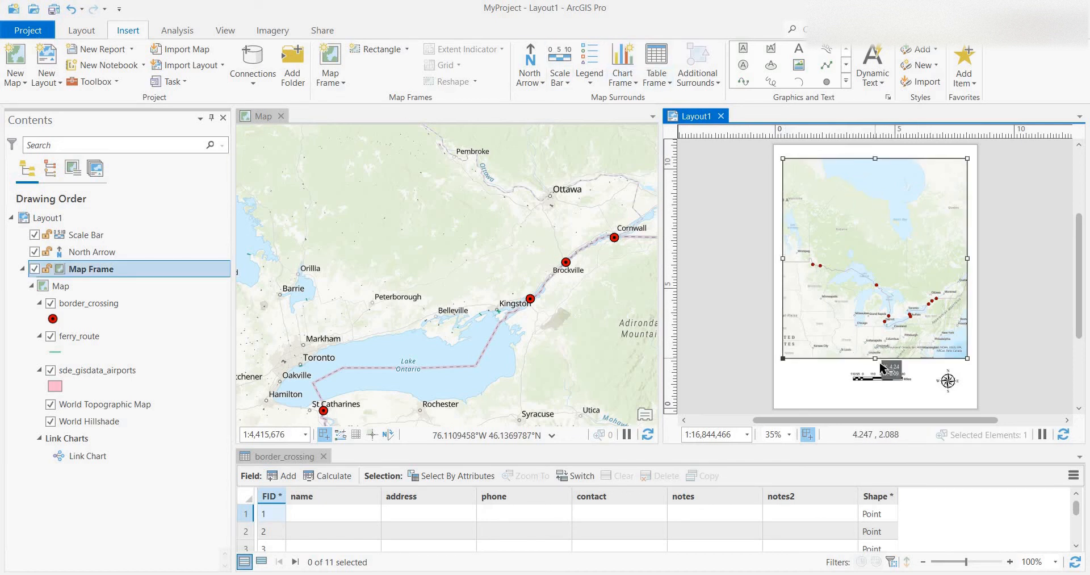
# Shorten the map frame so it ends above the scale bar and north arrow
pyautogui.click(948, 379)
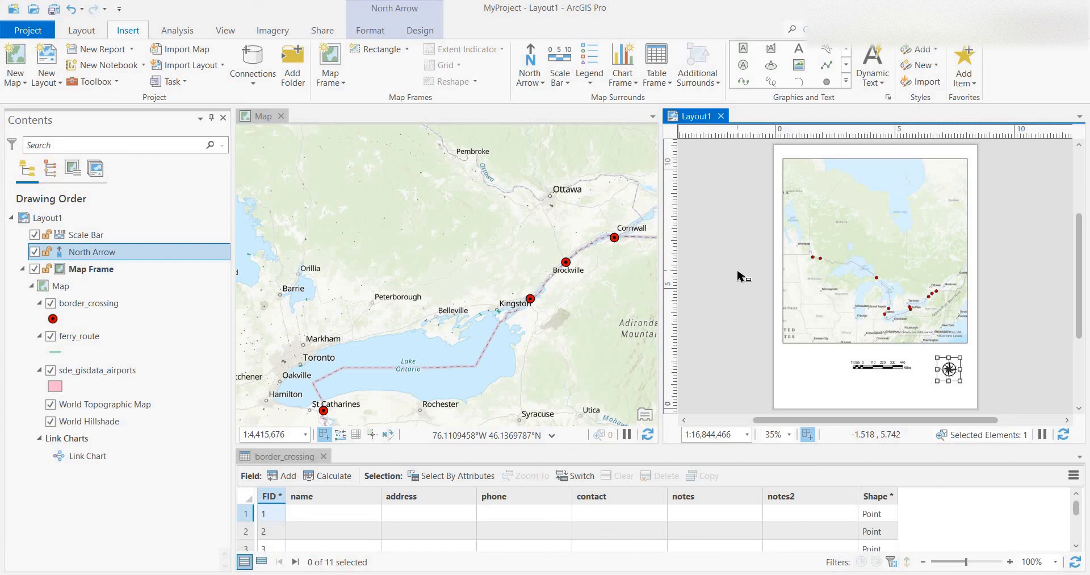
pyautogui.moveTo(738, 276)
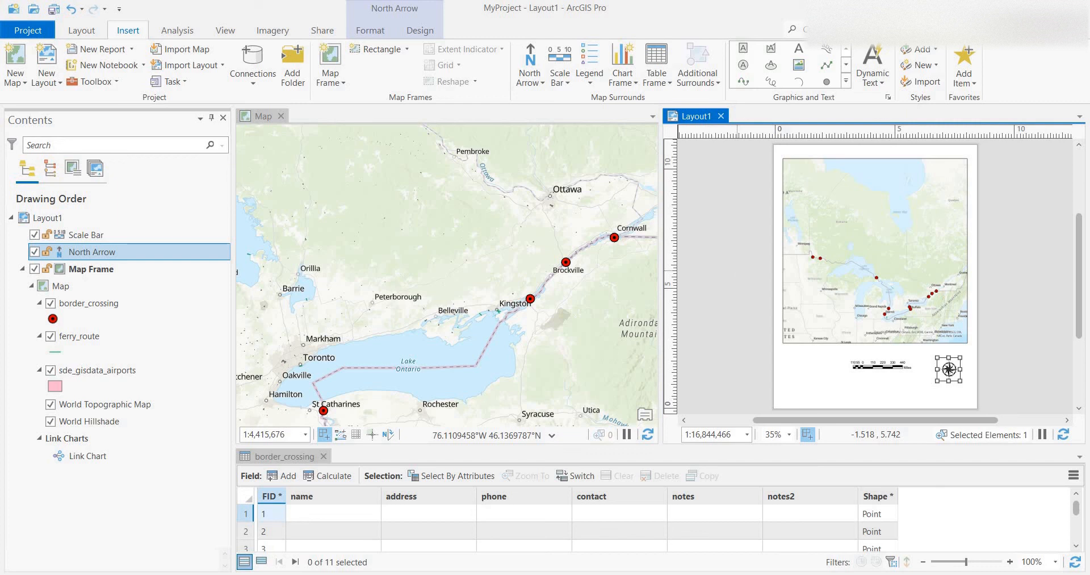